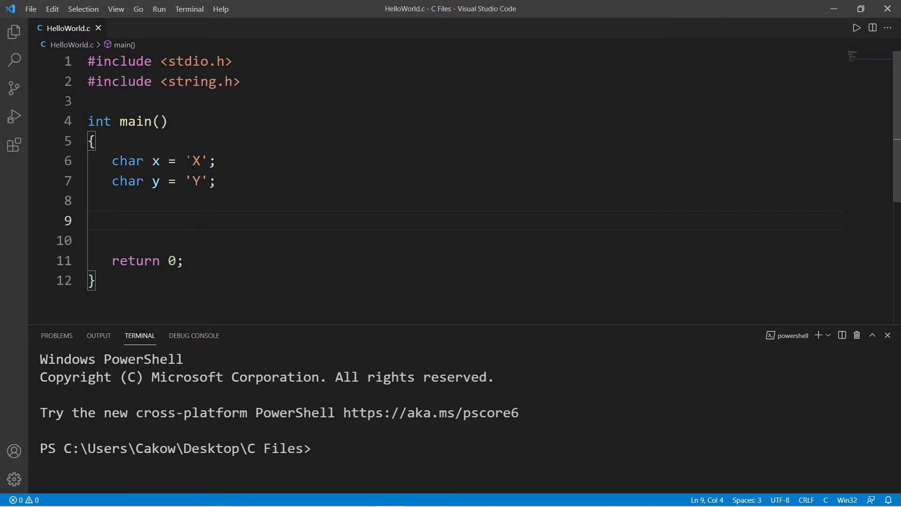
# Step: Position the caret on empty line 9 below the char x and y declarations for a printf call
pyautogui.doubleClick(195, 181)
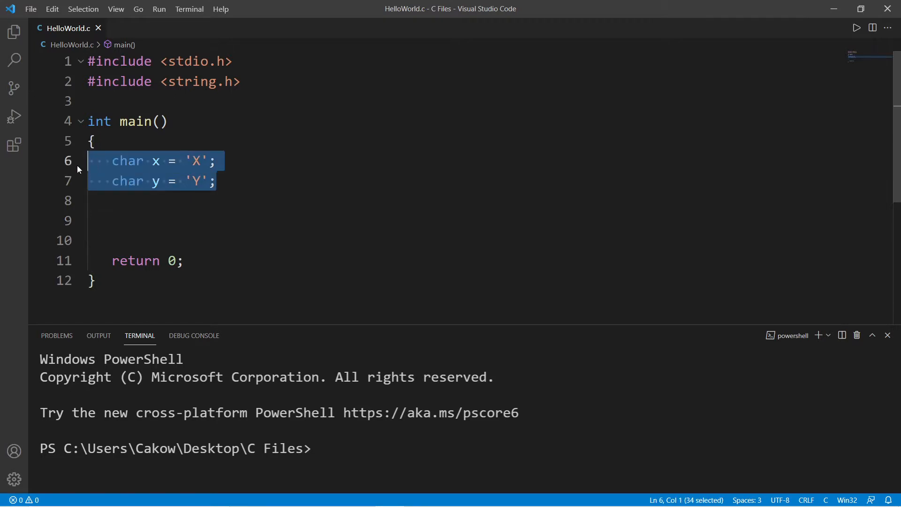
pyautogui.click(128, 220)
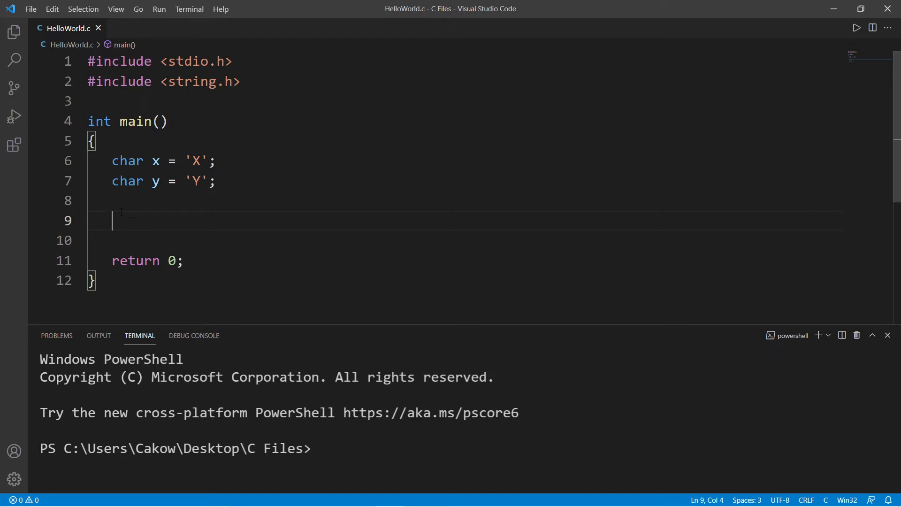
pyautogui.doubleClick(154, 180)
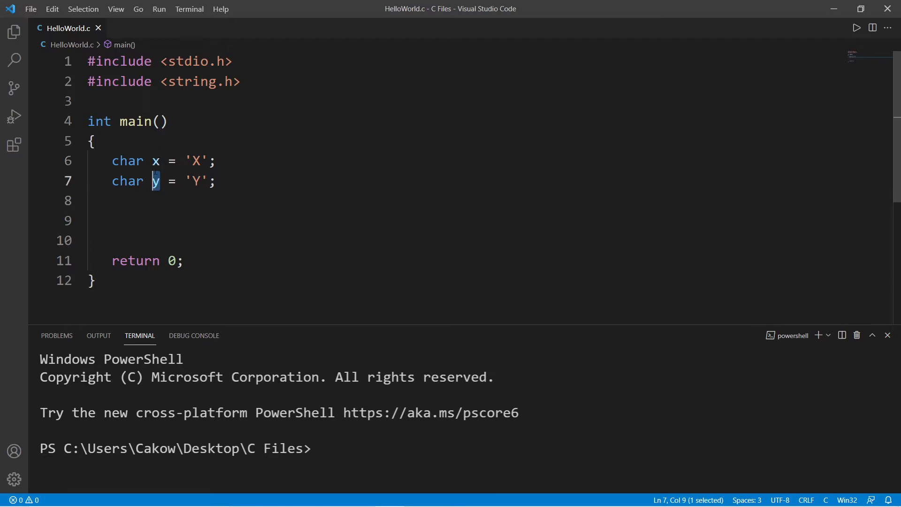
pyautogui.doubleClick(196, 160)
pyautogui.write('printf(')
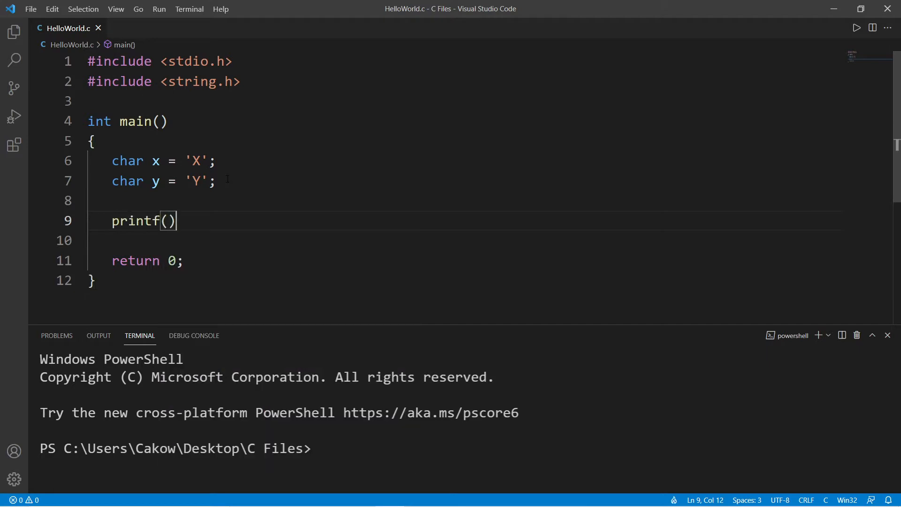
# Step: Write printf("x = %c\n", x); and printf("y = %c\n", y); and run, printing x = X and y = Y
pyautogui.write('"x"')
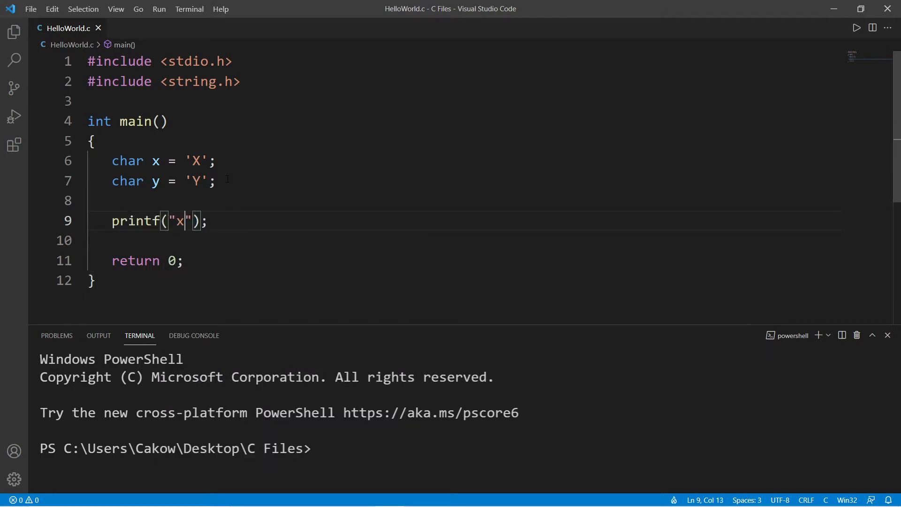
pyautogui.write('= %c\\n",')
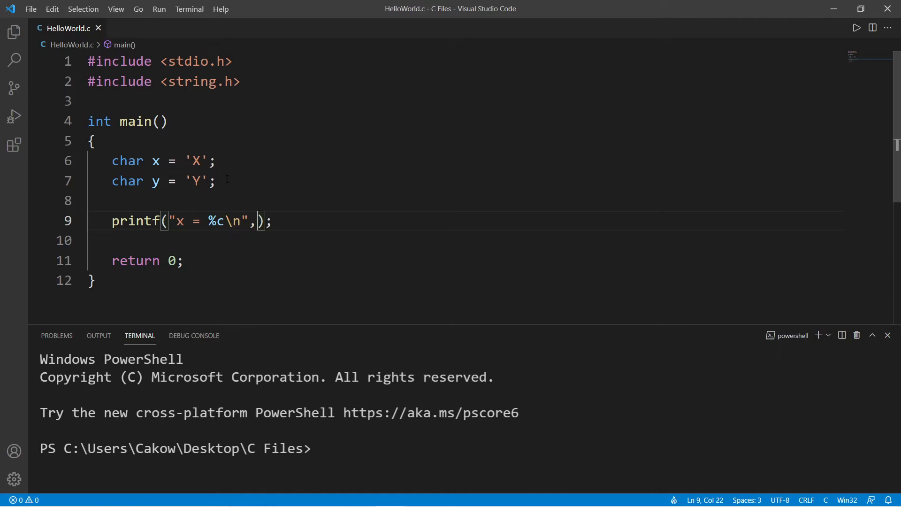
pyautogui.write('x')
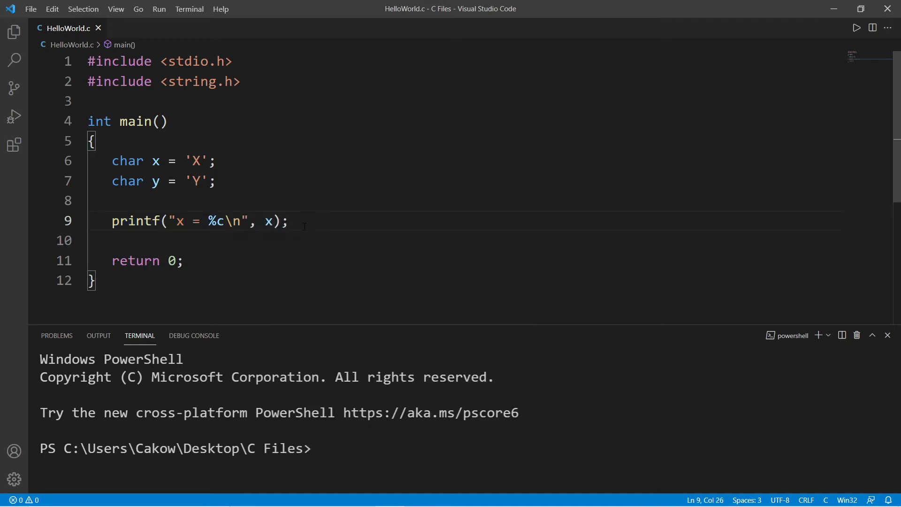
pyautogui.write('printf("y = %c\\n", y);')
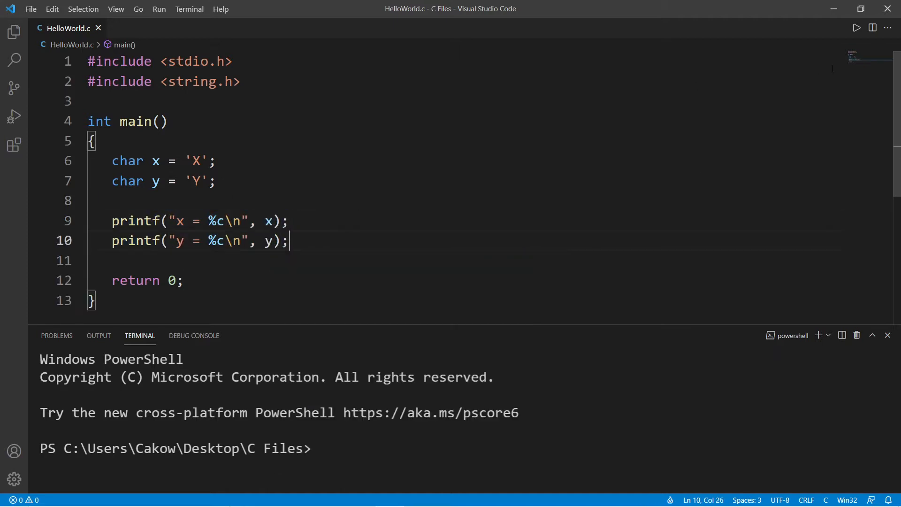
pyautogui.click(857, 27)
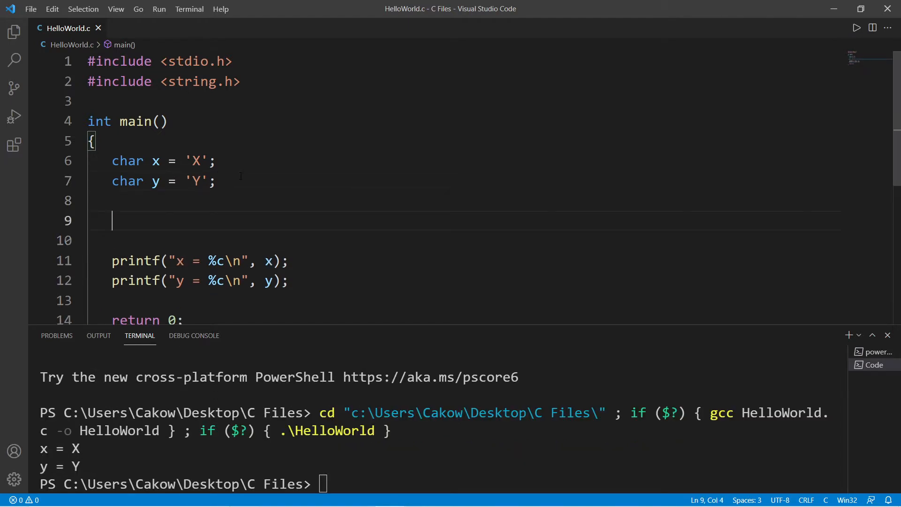
# Step: Try direct assignment x = y; then y = x;, showing one value overwrites the other, and add a blank line
pyautogui.write('x = y;')
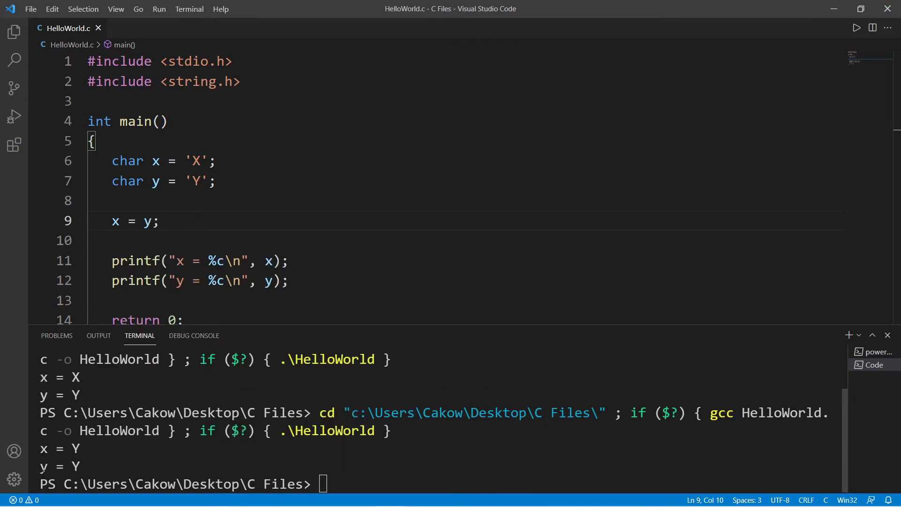
pyautogui.doubleClick(114, 222)
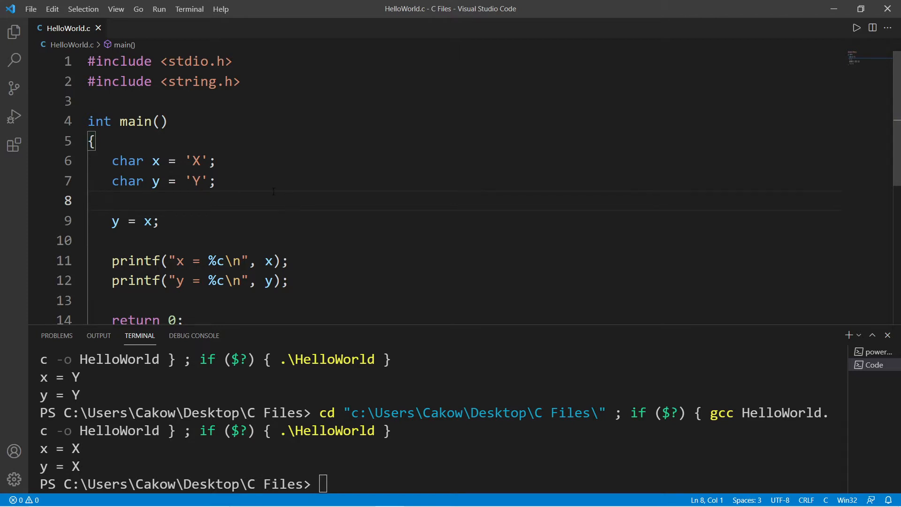
pyautogui.press('Enter')
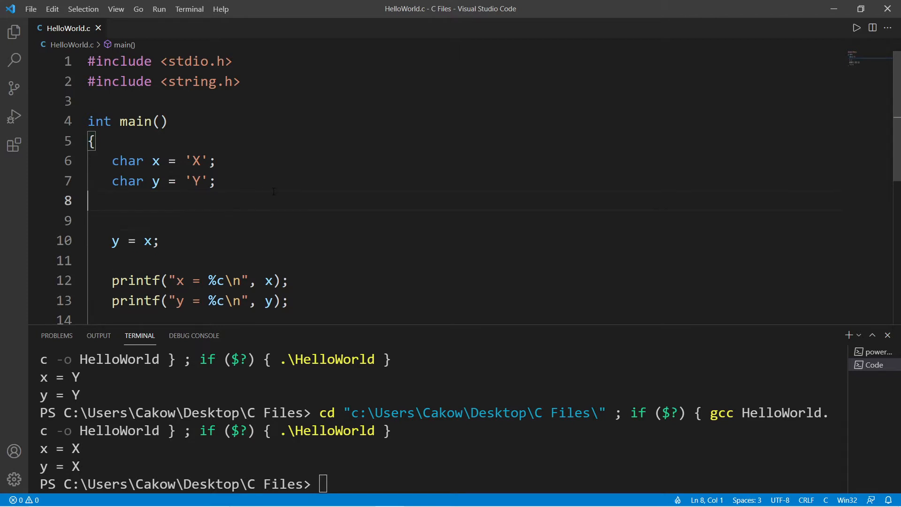
# Step: Declare a char temp variable under the x and y declarations
pyautogui.write('char')
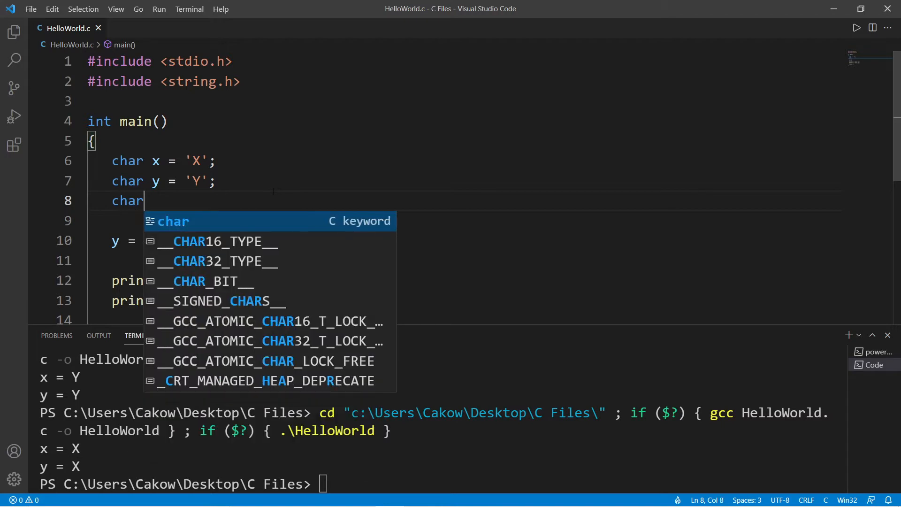
pyautogui.write('temp;')
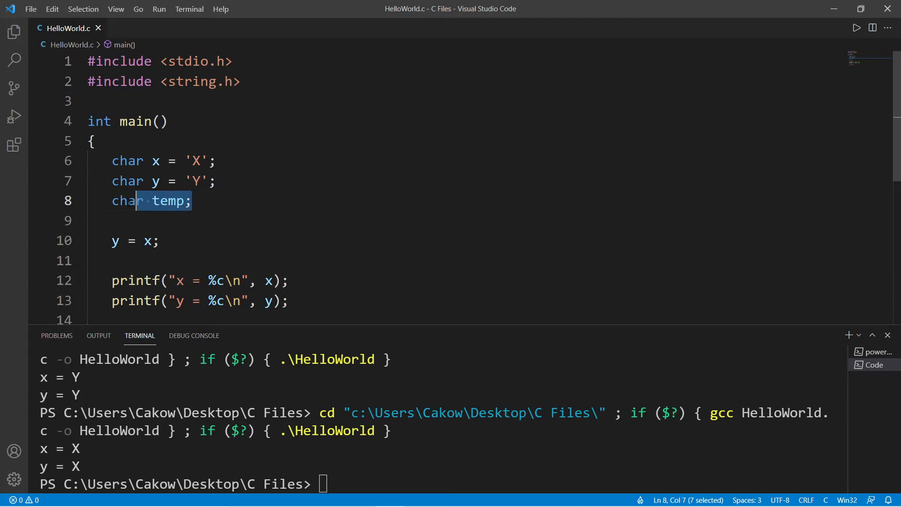
pyautogui.moveTo(136, 200); pyautogui.dragTo(112, 201)
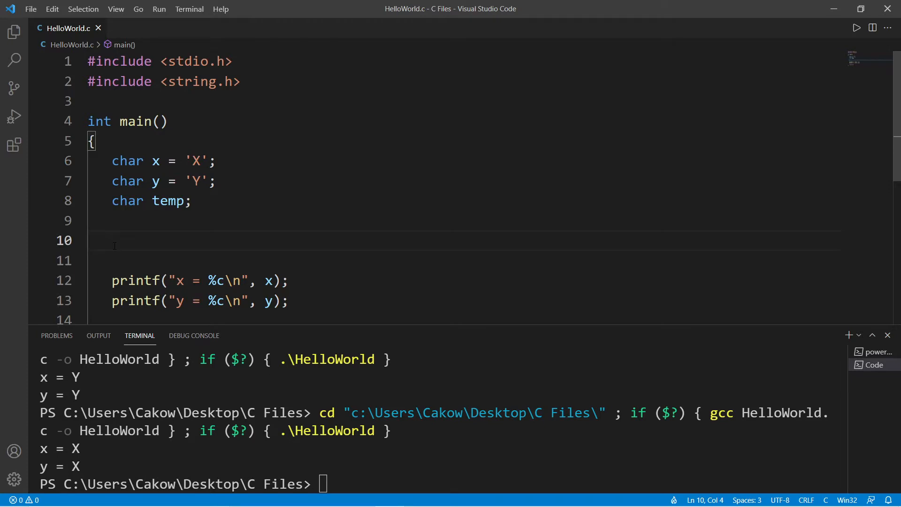
# Step: Write the swap temp = x; x = y; y = temp; so the run prints x = Y and y = X
pyautogui.write('temp =')
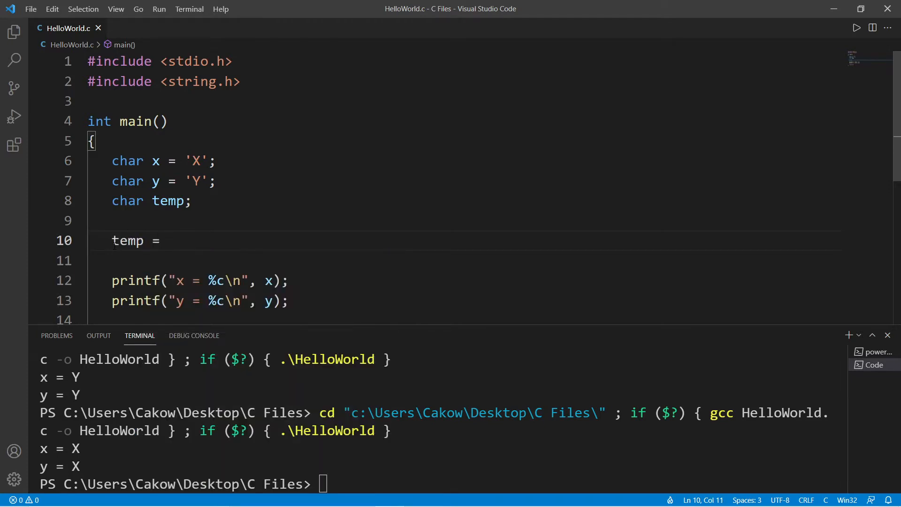
pyautogui.write('x;')
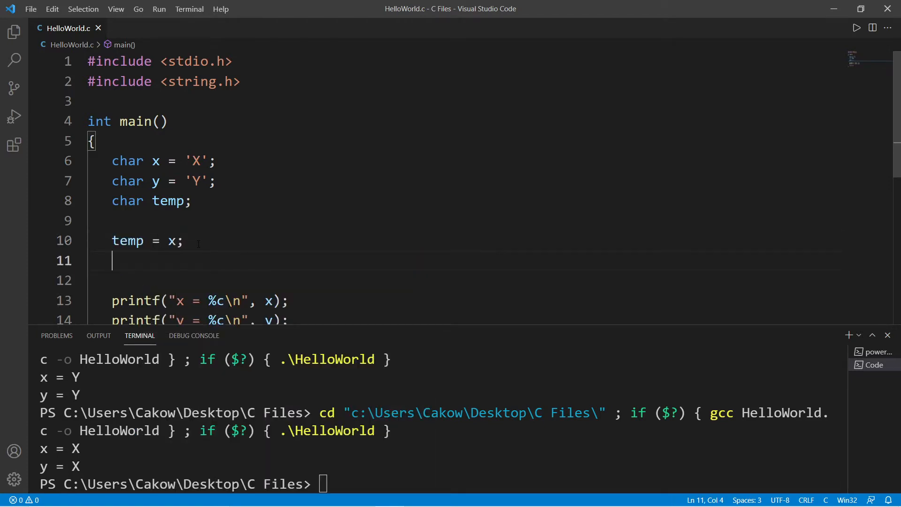
pyautogui.write('x = y')
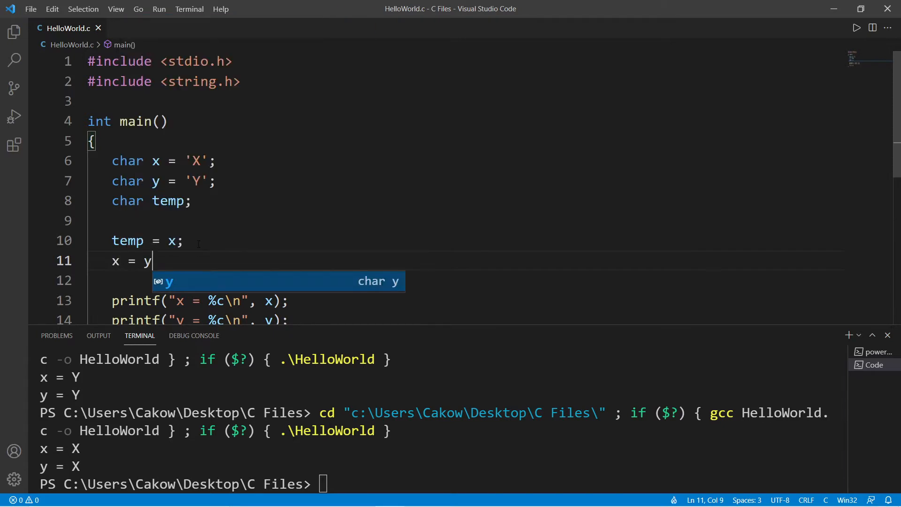
pyautogui.press('Enter')
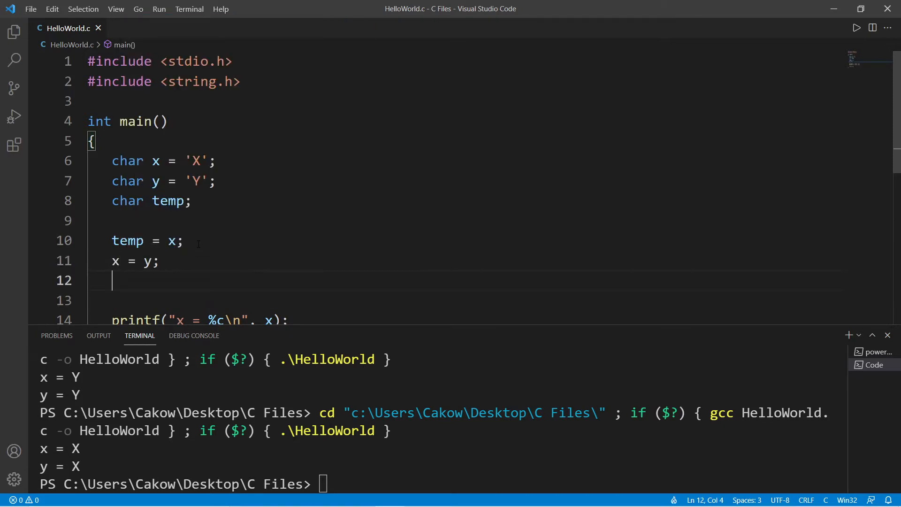
pyautogui.write('y = temp;')
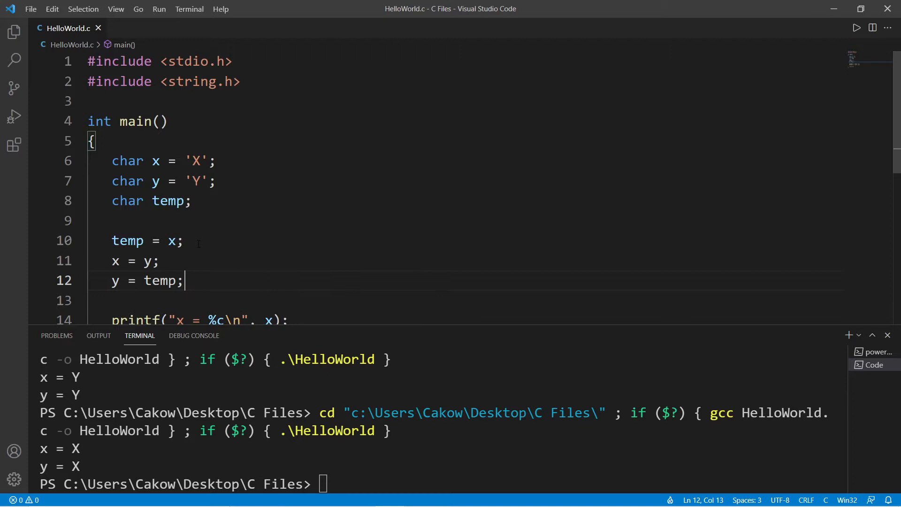
pyautogui.scroll(-3)
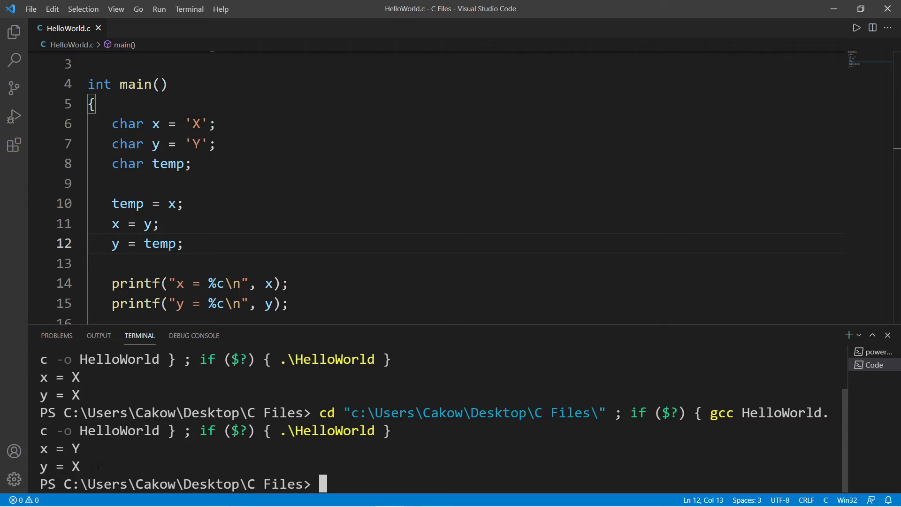
# Step: Change the declarations to char x[] = "water"; char y[] = "lemonade"; and char temp[15];
pyautogui.moveTo(111, 203); pyautogui.dragTo(183, 243)
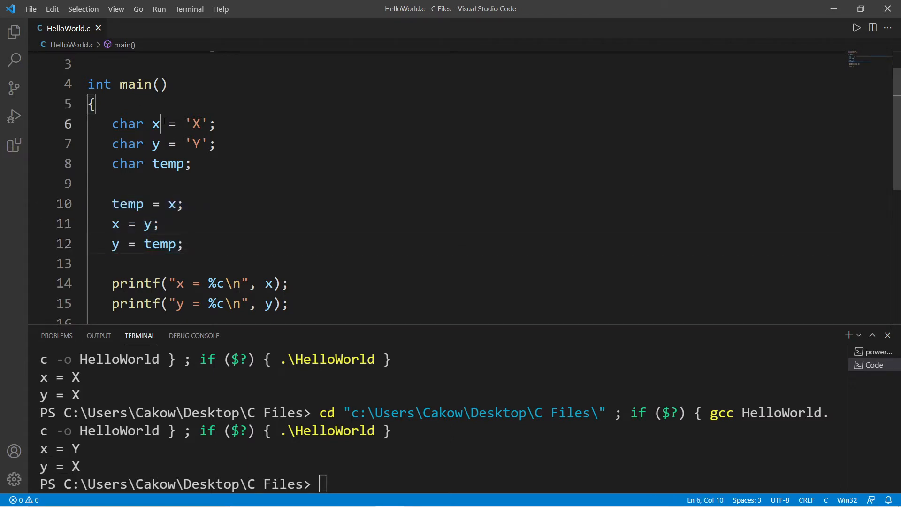
pyautogui.write('[]')
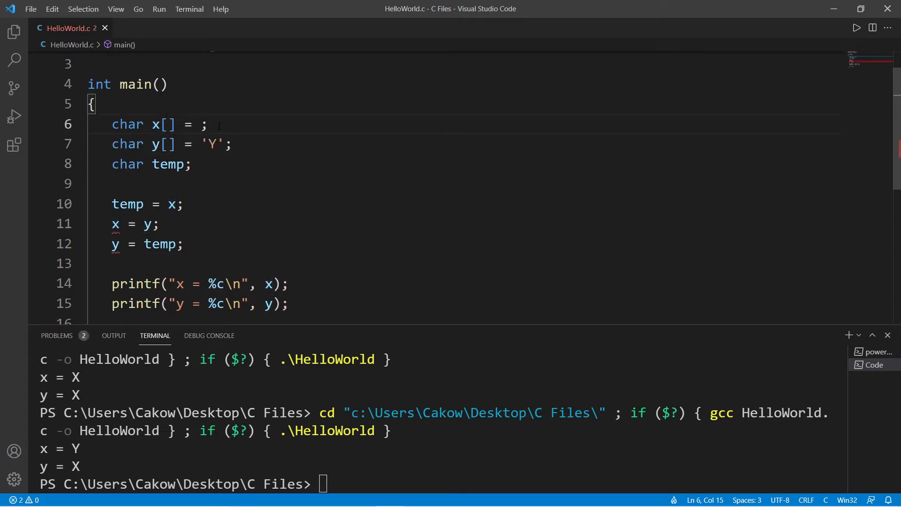
pyautogui.write('""')
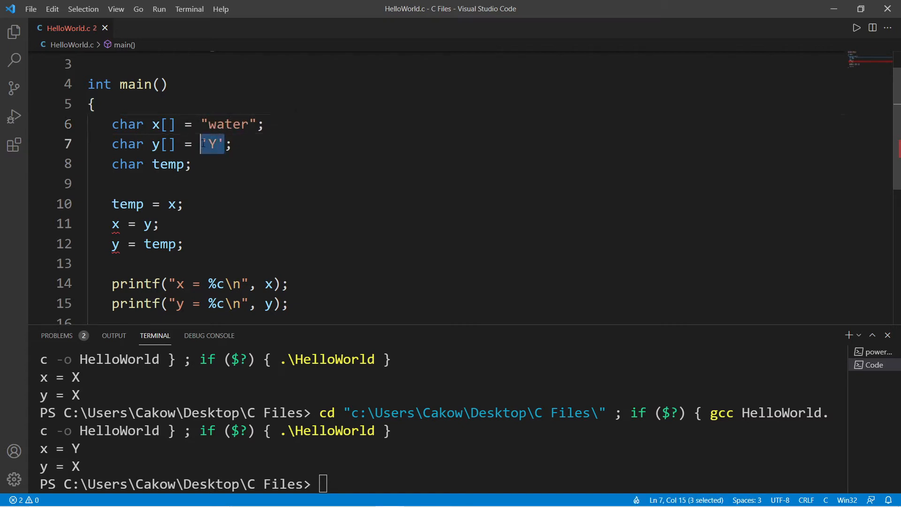
pyautogui.write('lem"')
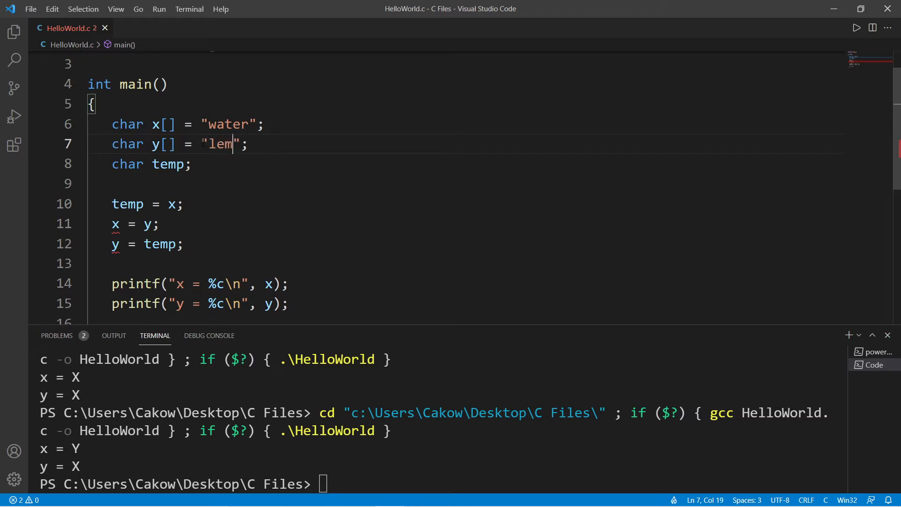
pyautogui.write('onade')
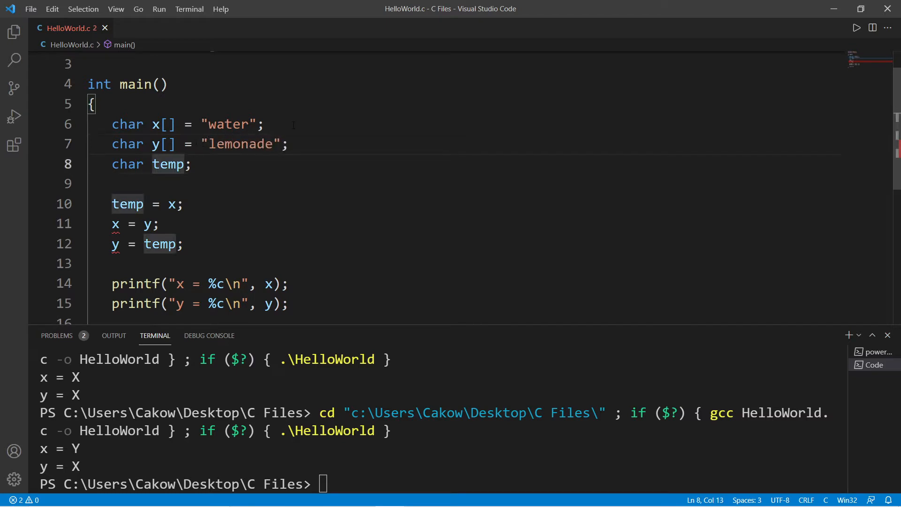
pyautogui.write('[]')
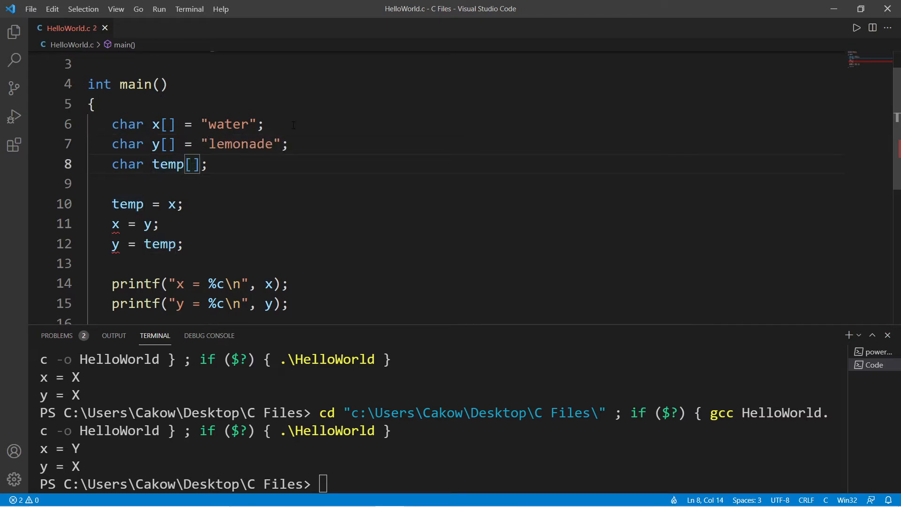
pyautogui.write('15')
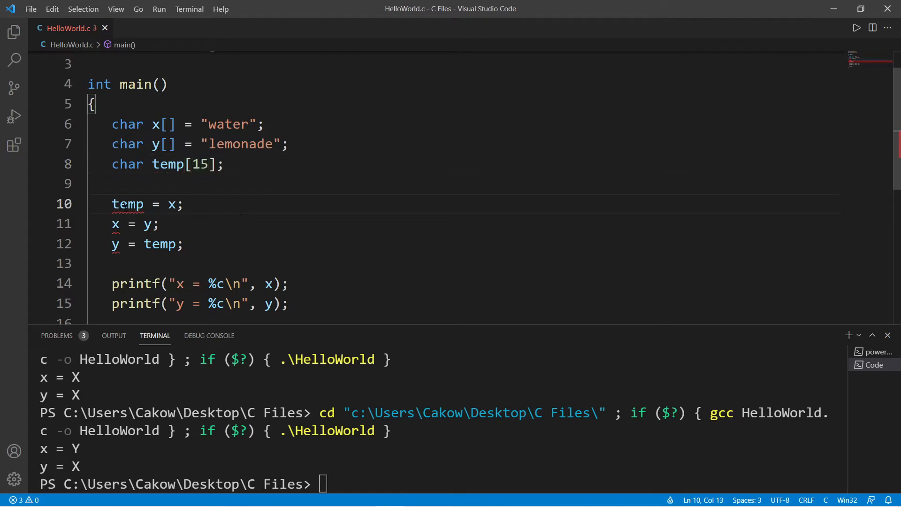
pyautogui.moveTo(127, 204)
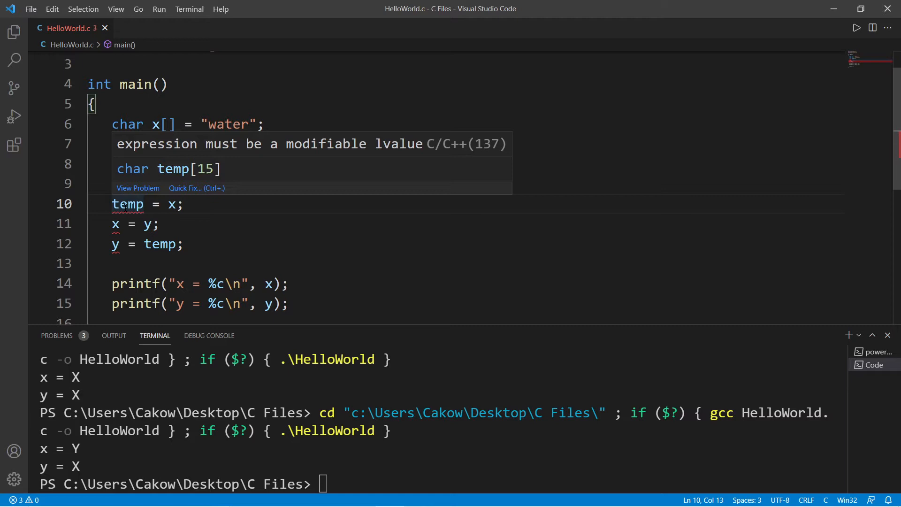
pyautogui.moveTo(301, 144)
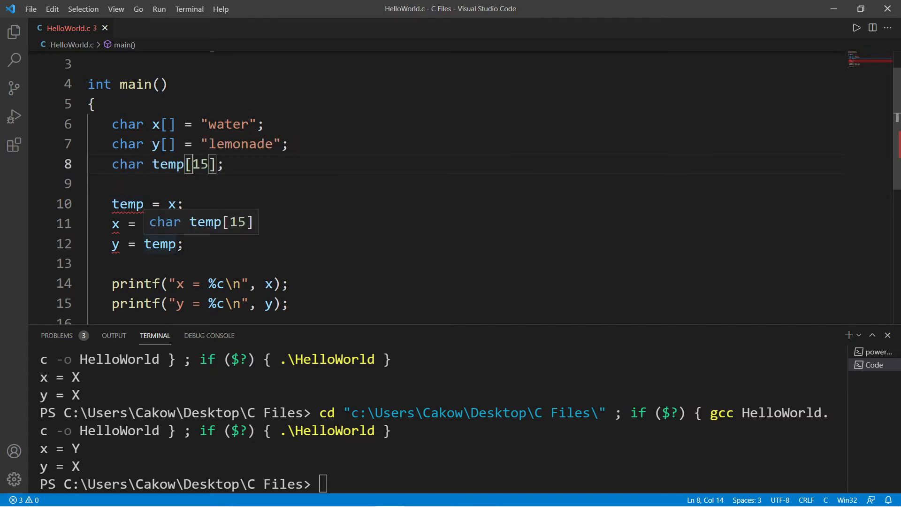
# Step: Replace the first two assignments with strcpy(temp, x); and strcpy(x, y);
pyautogui.moveTo(111, 204); pyautogui.dragTo(184, 244)
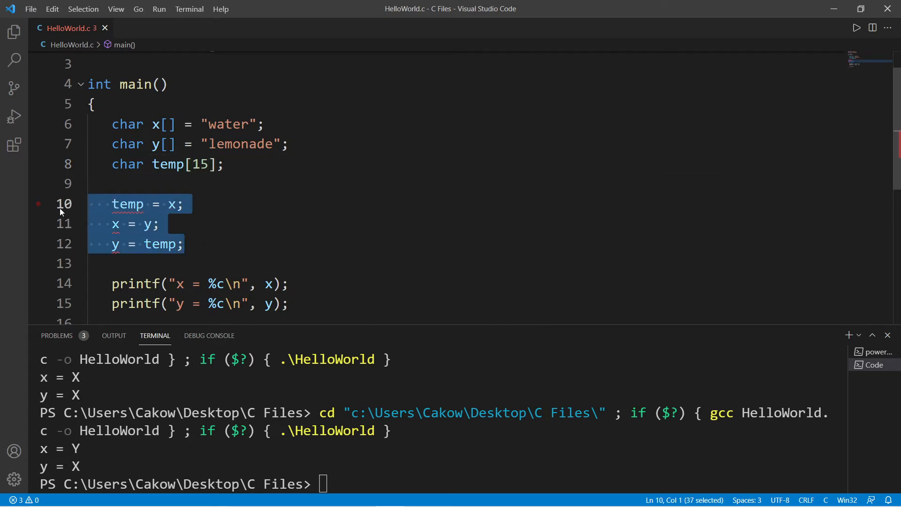
pyautogui.write('strcpy(')
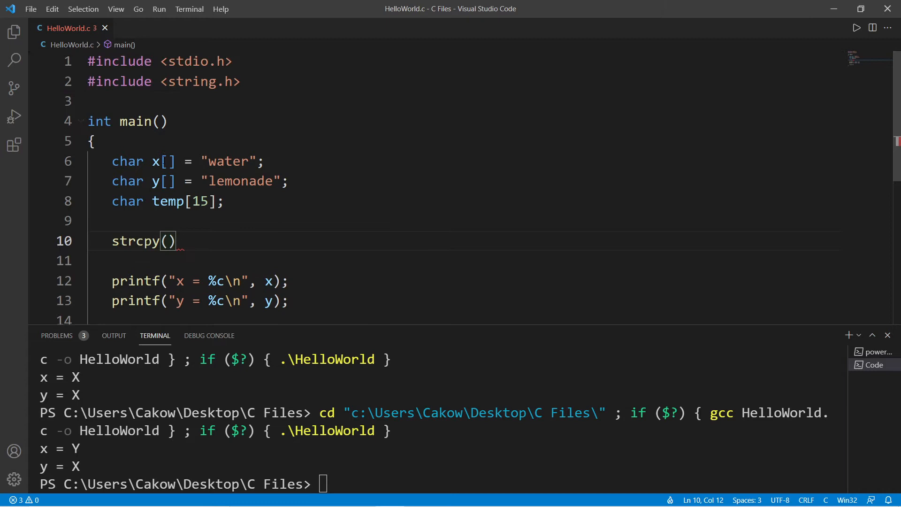
pyautogui.tripleClick(162, 81)
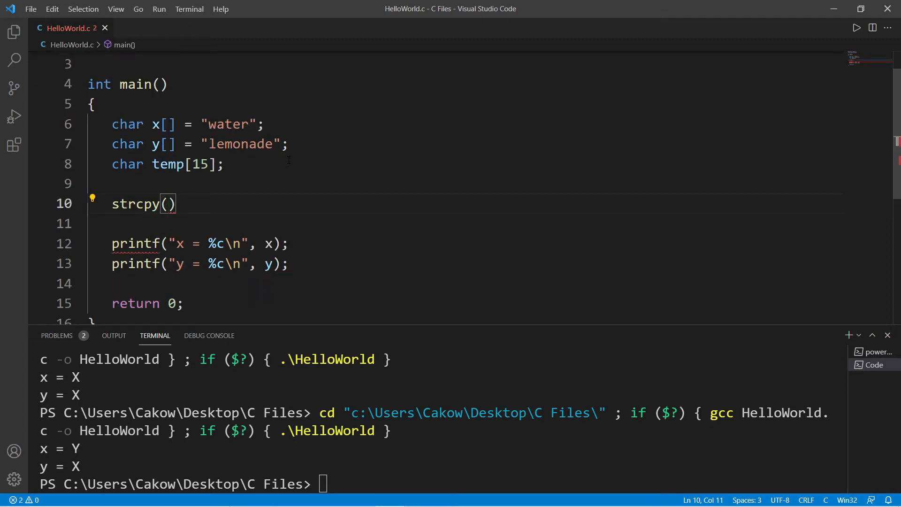
pyautogui.write('temp, x')
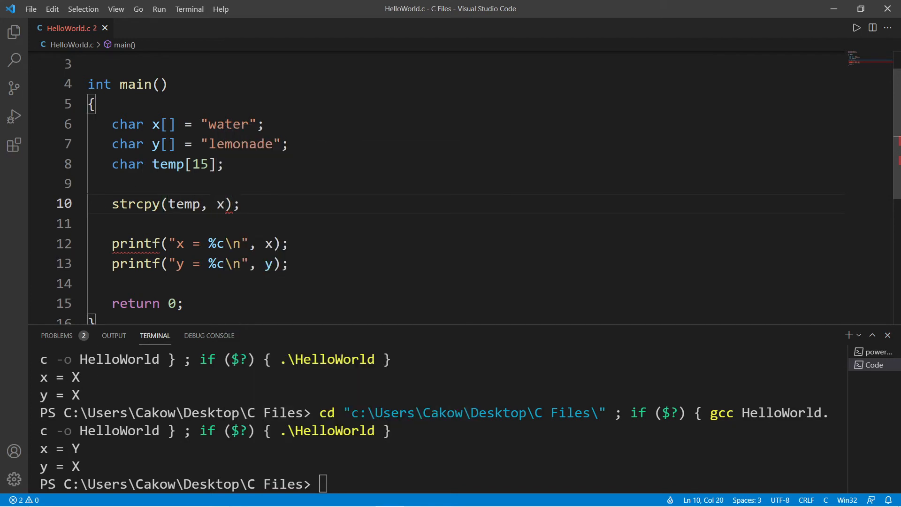
pyautogui.write('strcpy(')
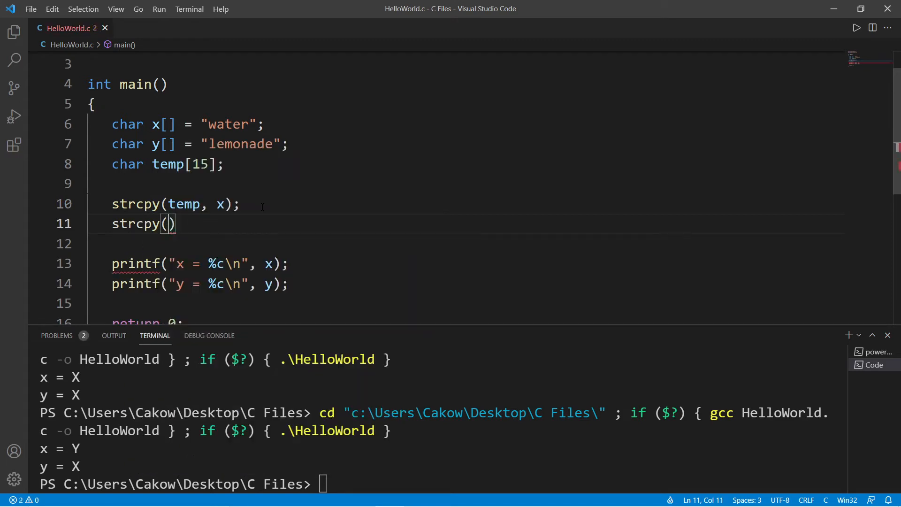
pyautogui.write('x, y')
pyautogui.click(465, 244)
pyautogui.write('st')
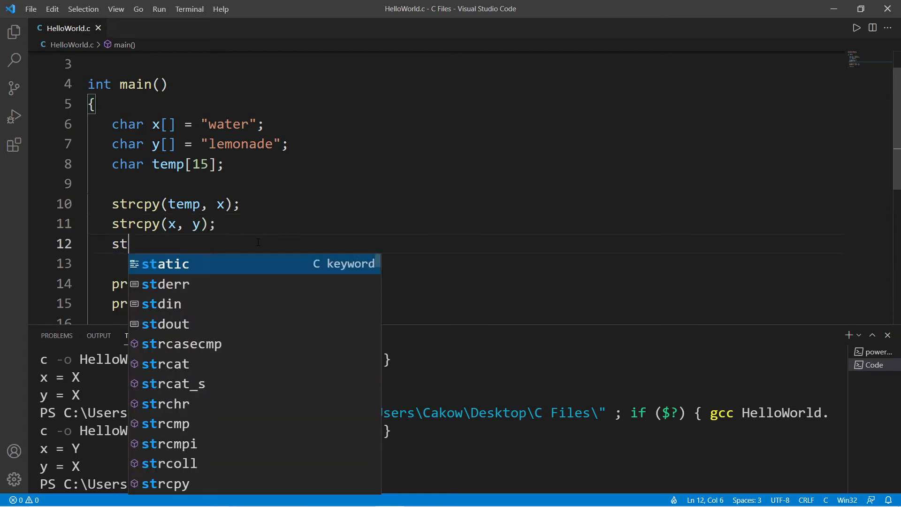
# Step: Add strcpy(y, temp); and switch the x printf format to %s
pyautogui.write('rcpy();')
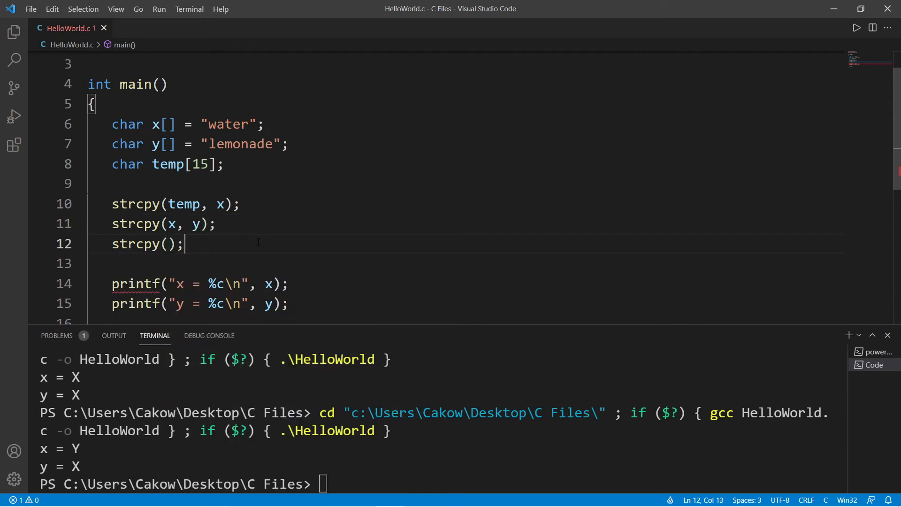
pyautogui.write('y, temp')
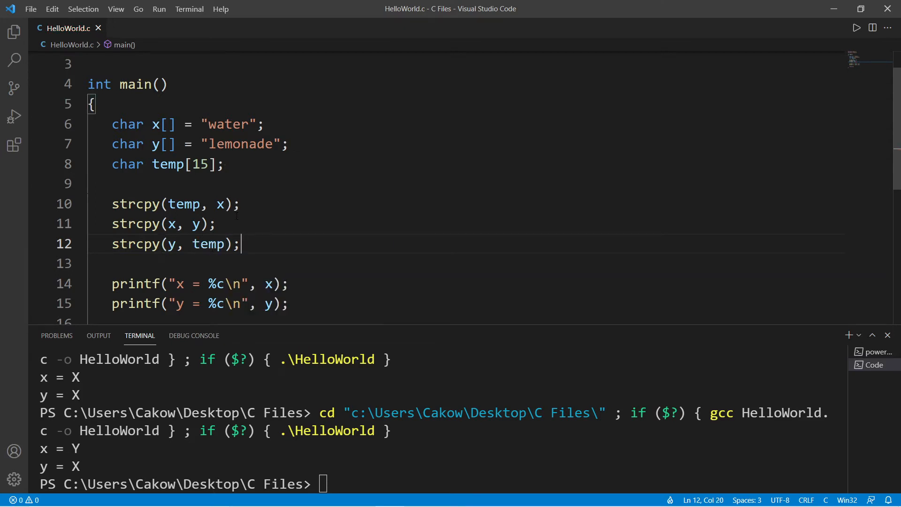
pyautogui.write('s')
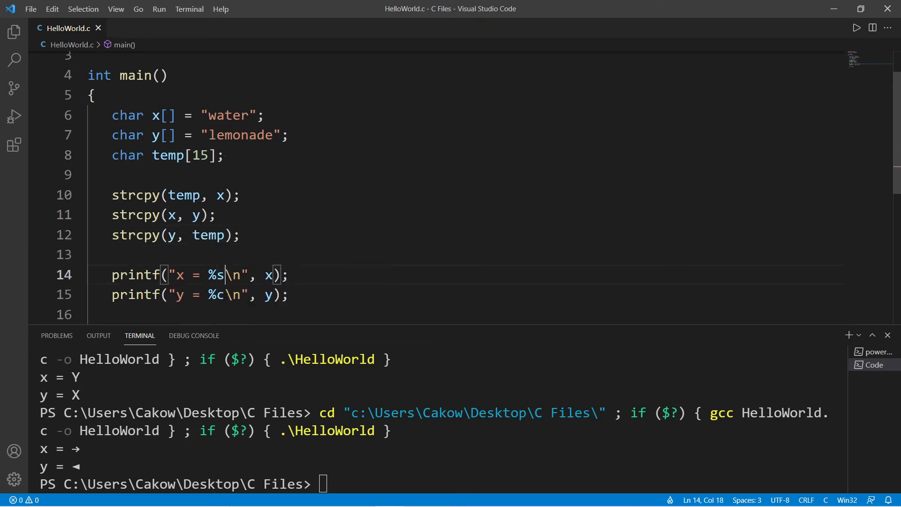